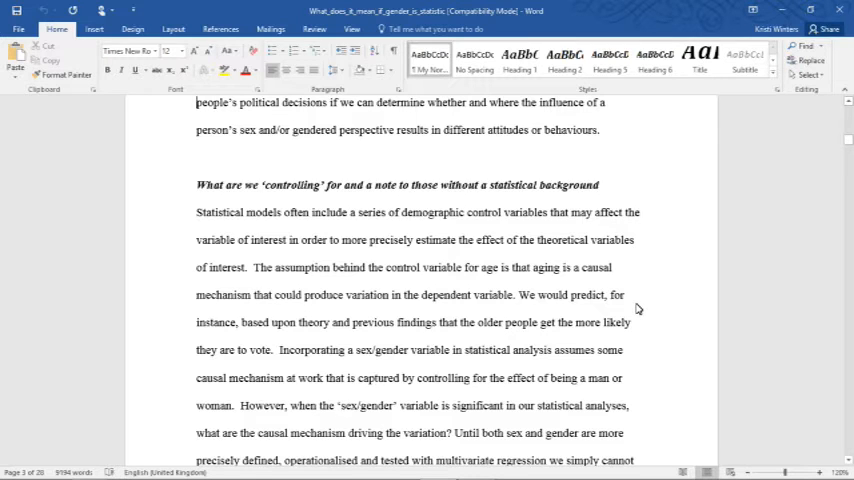
mouse_move(652, 356)
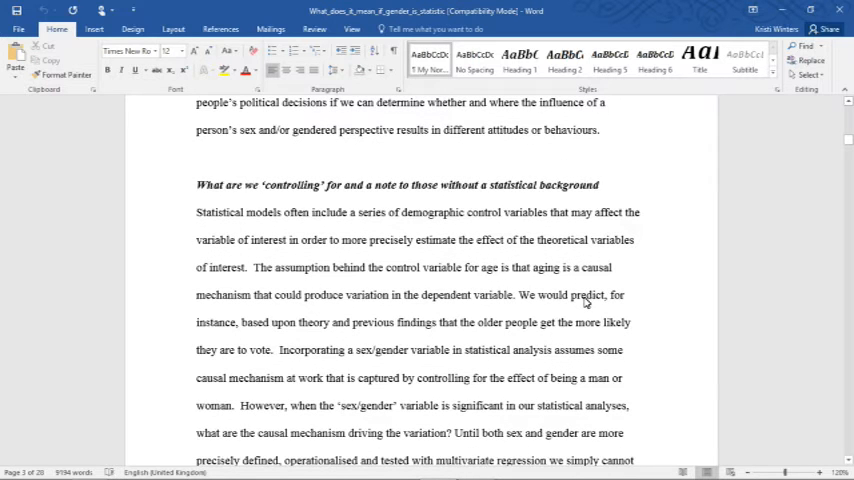
scroll("down", 3)
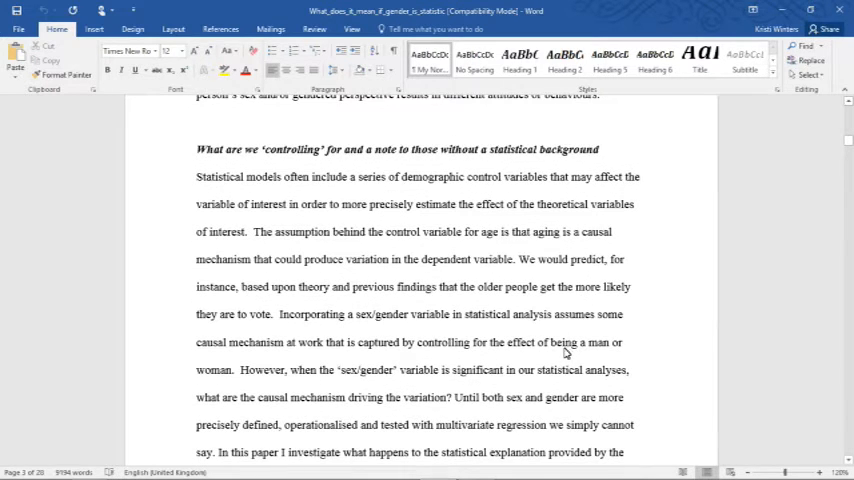
mouse_move(583, 310)
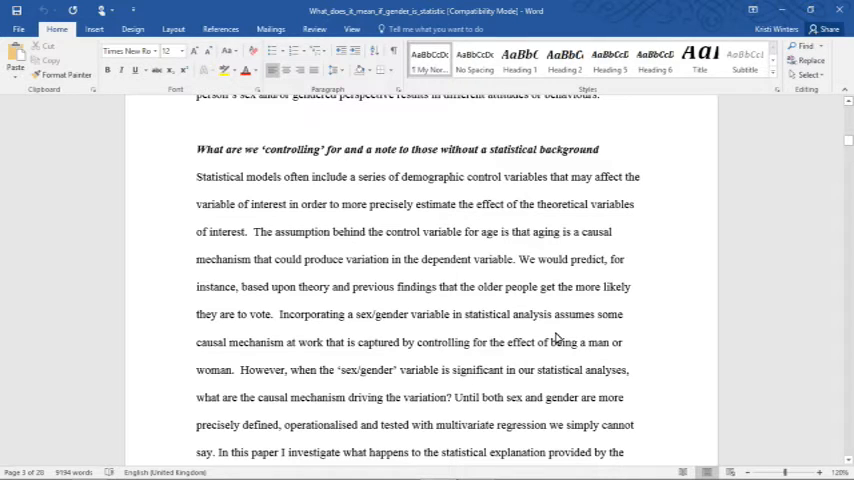
mouse_move(570, 323)
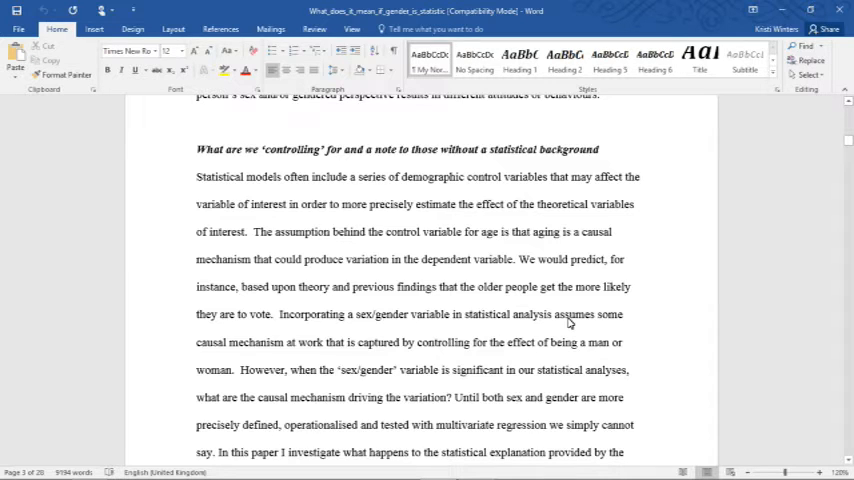
mouse_move(576, 318)
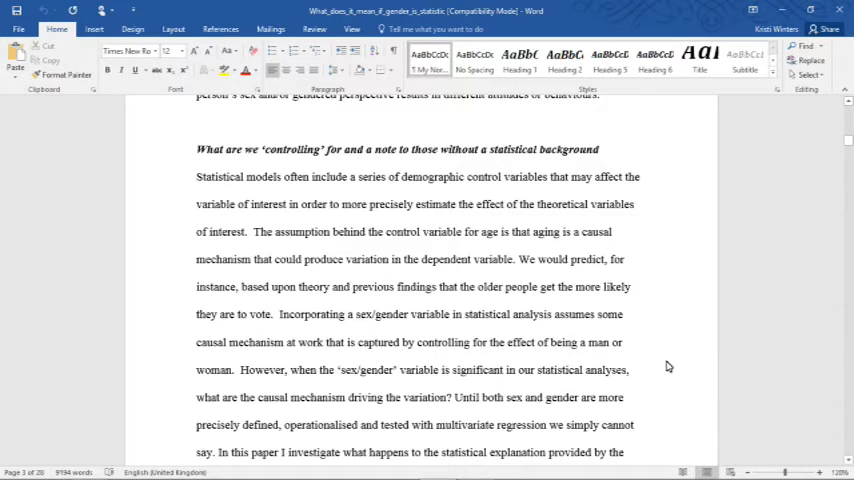
mouse_move(622, 314)
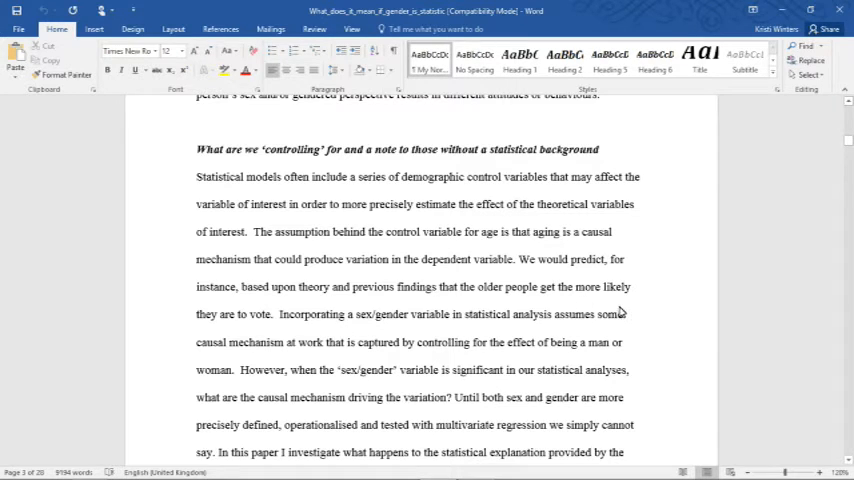
mouse_move(630, 287)
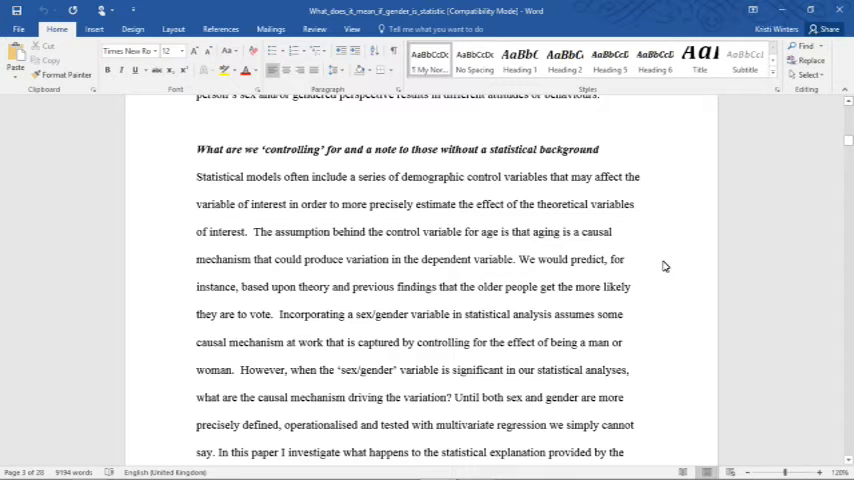
mouse_move(677, 256)
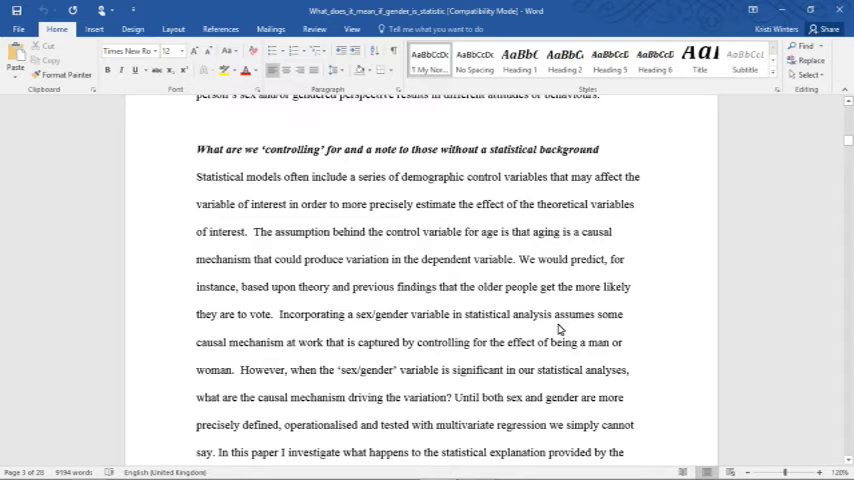
mouse_move(549, 287)
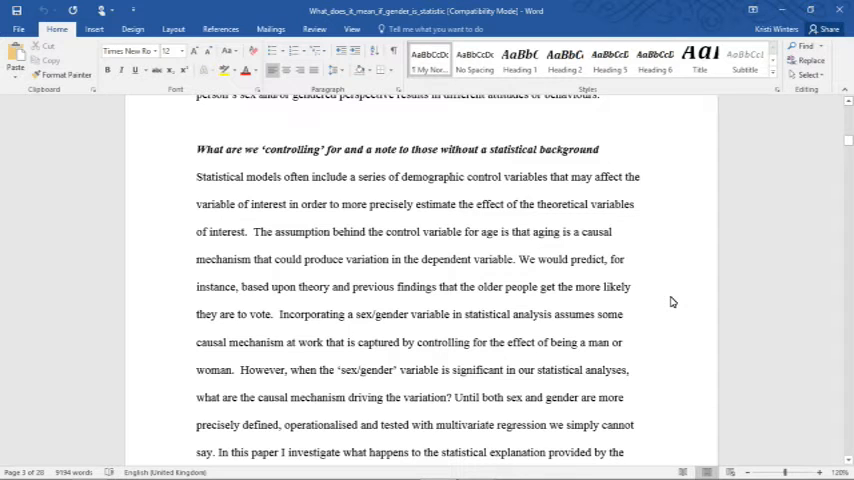
mouse_move(639, 348)
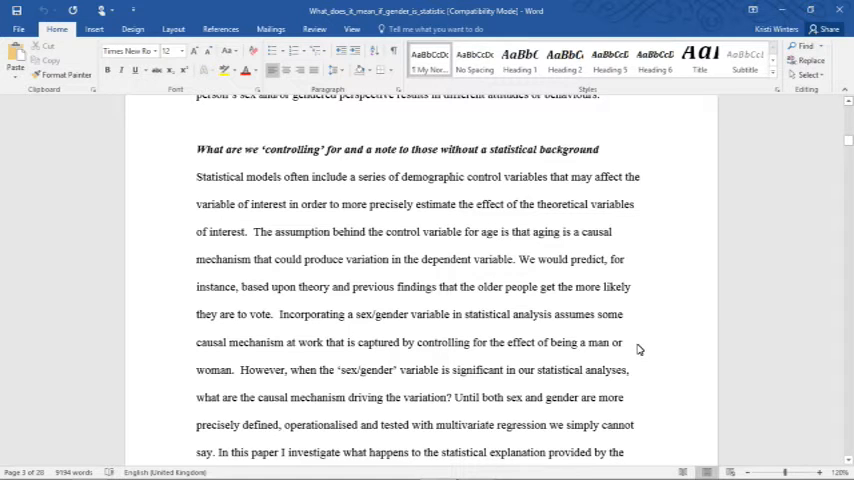
mouse_move(670, 328)
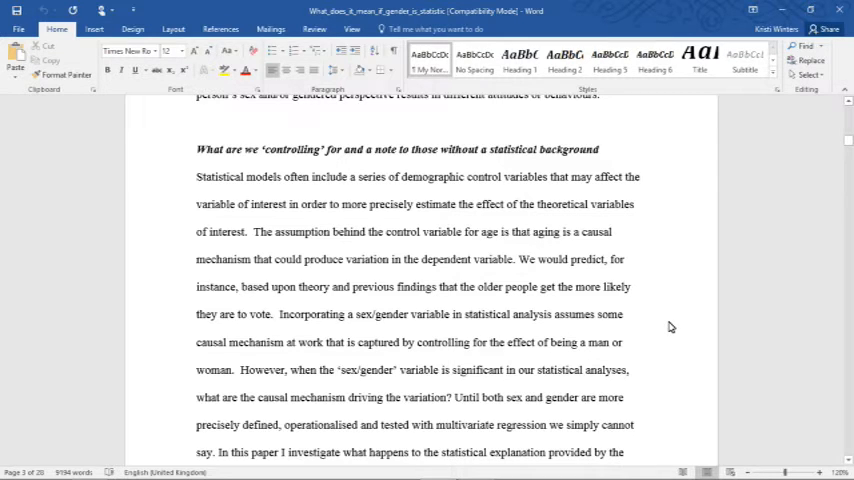
mouse_move(633, 325)
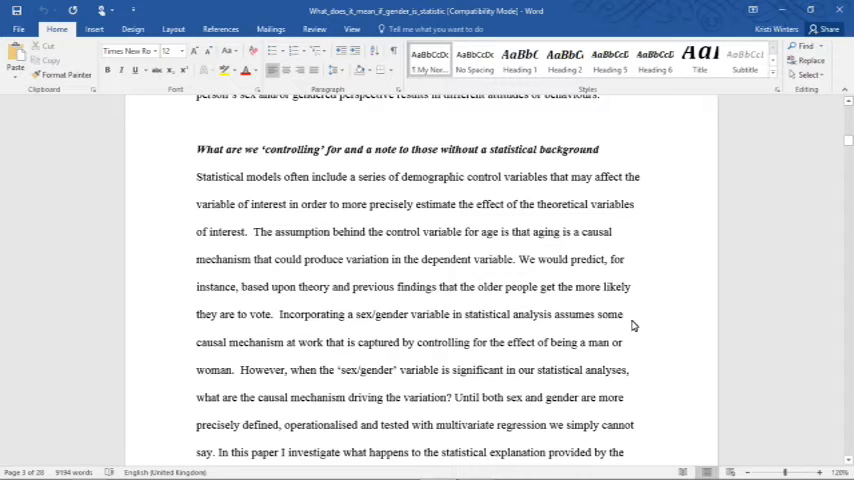
mouse_move(643, 335)
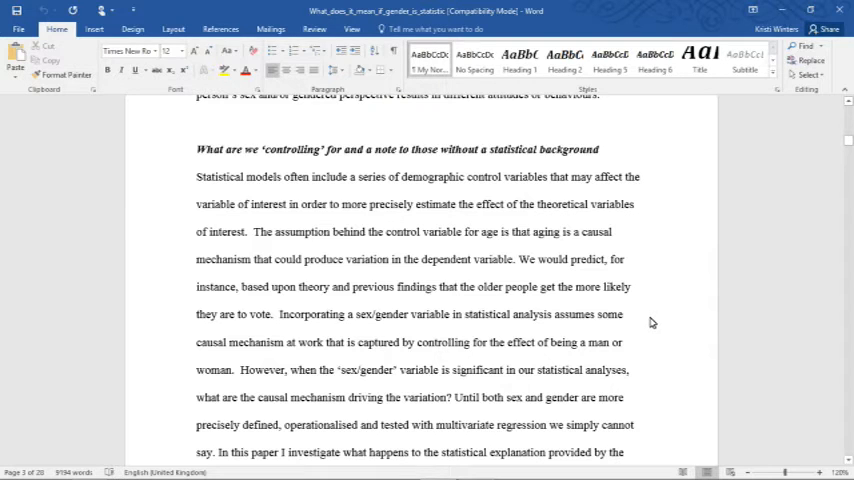
mouse_move(651, 320)
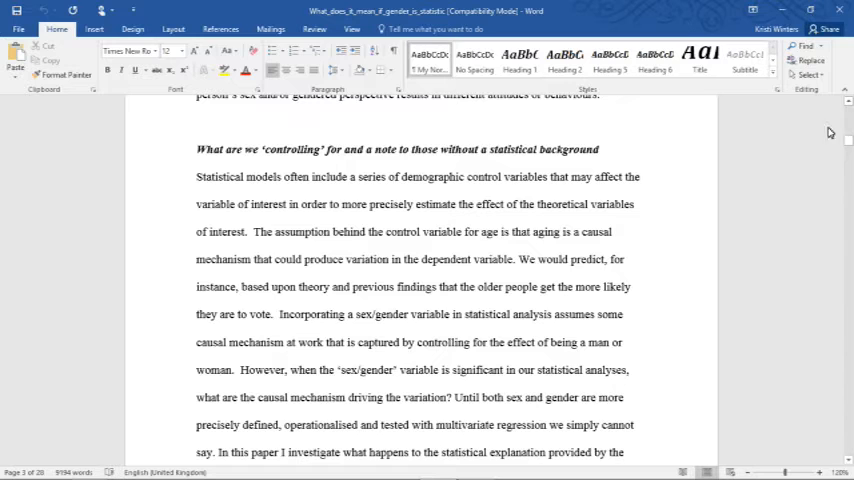
mouse_move(590, 254)
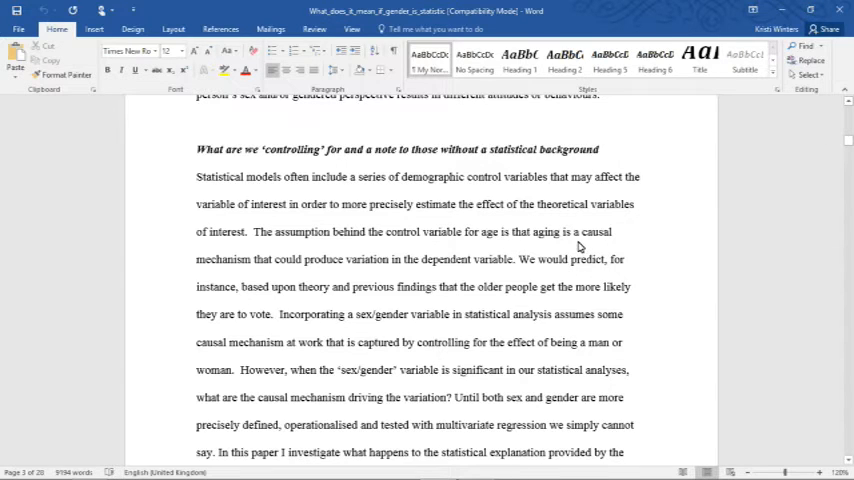
scroll("down", 3)
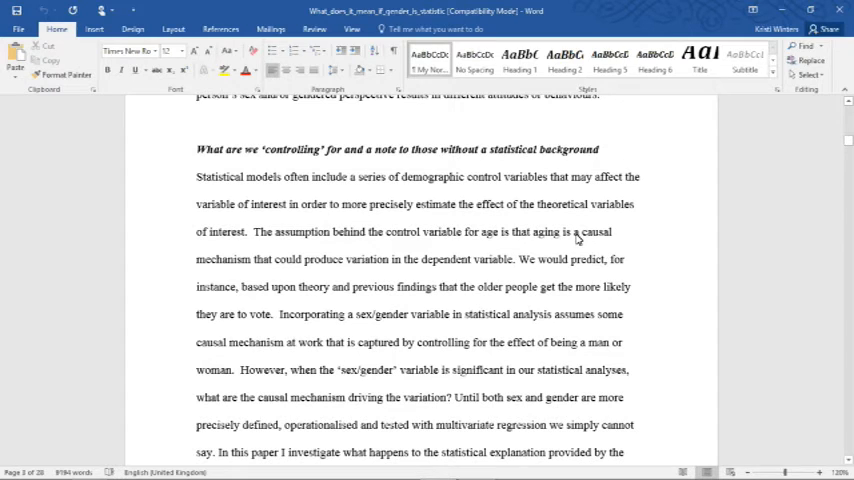
mouse_move(576, 264)
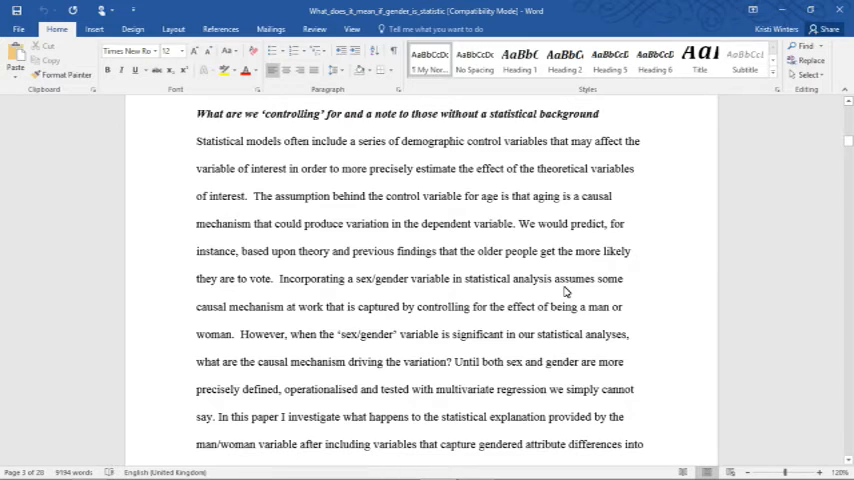
scroll("down", 3)
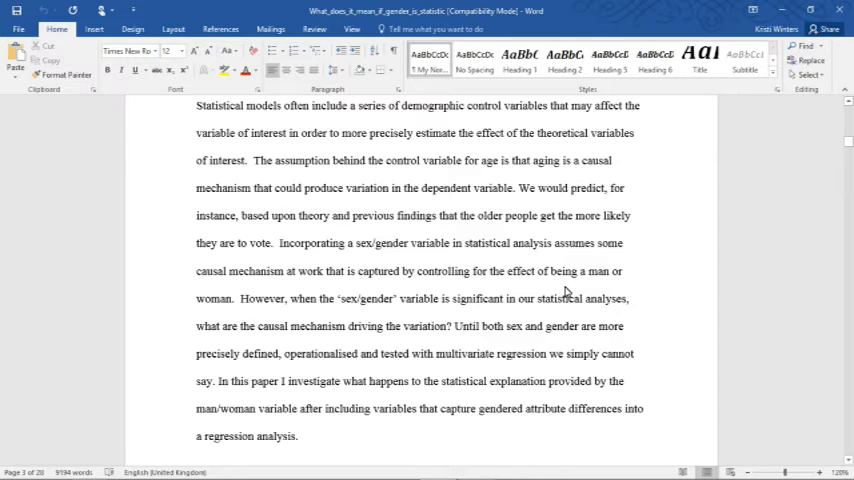
scroll("down", 3)
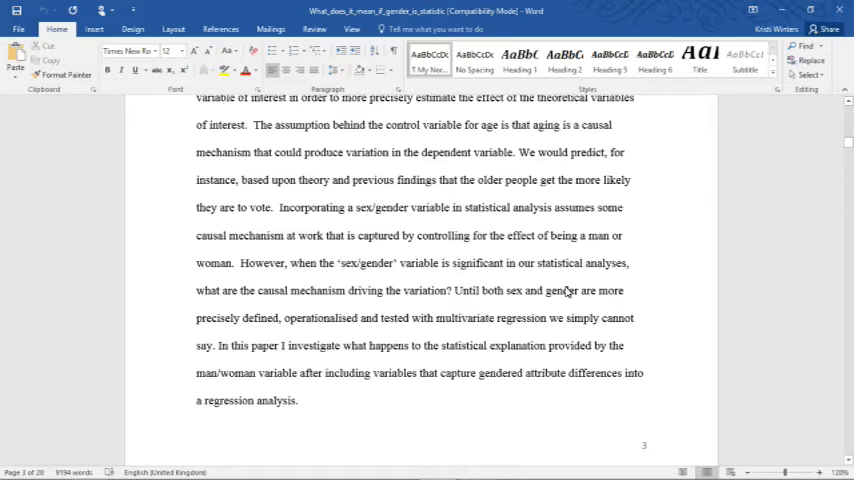
scroll("down", 3)
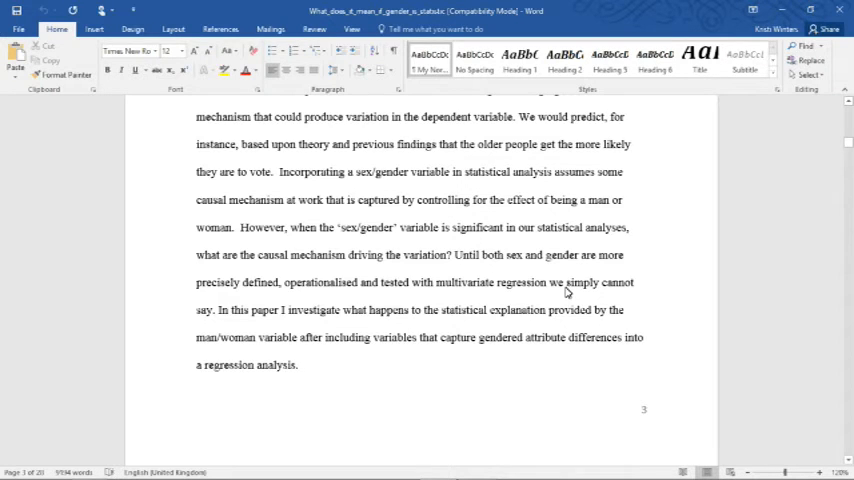
scroll("down", 3)
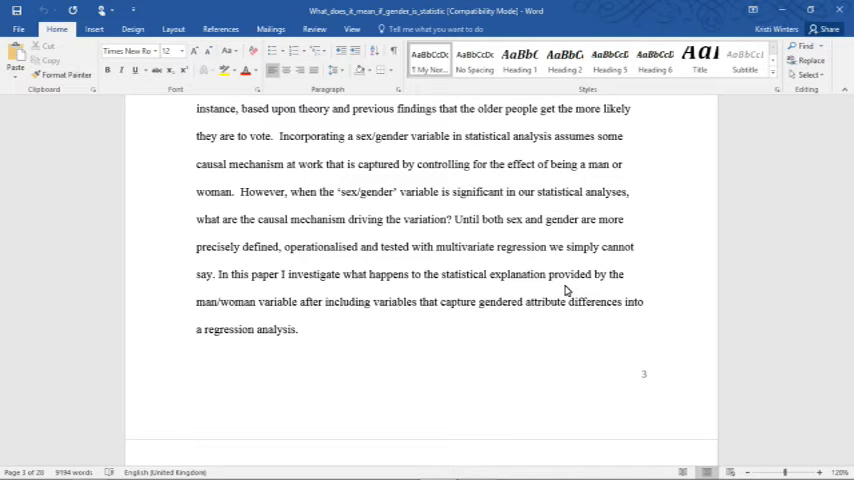
scroll("down", 3)
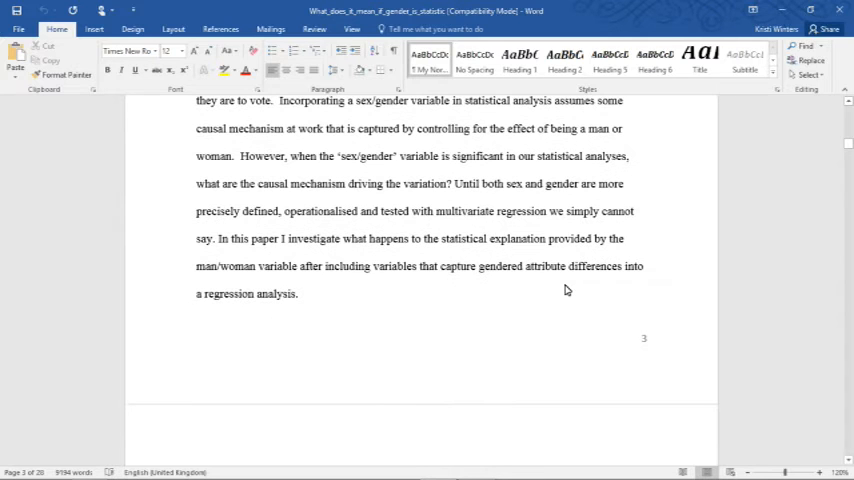
scroll("down", 3)
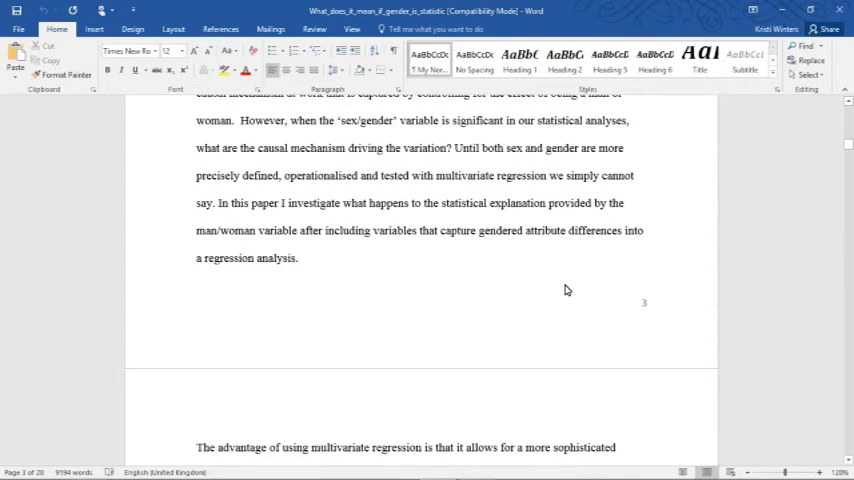
scroll("down", 3)
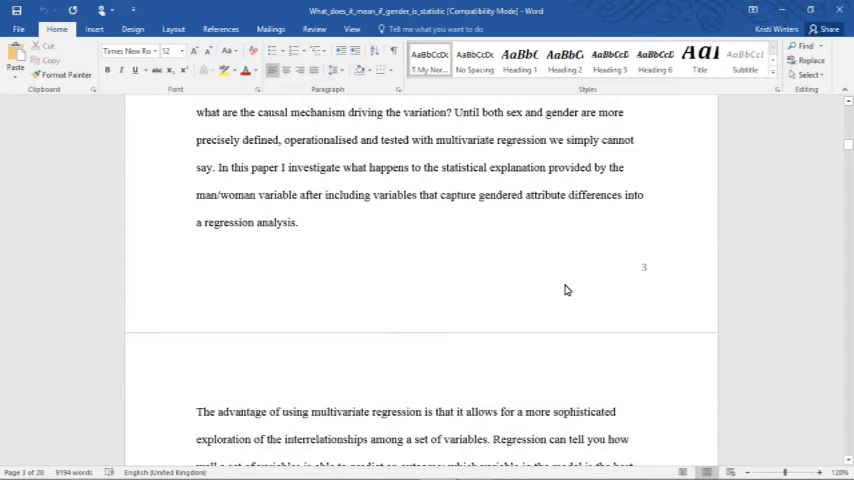
mouse_move(544, 253)
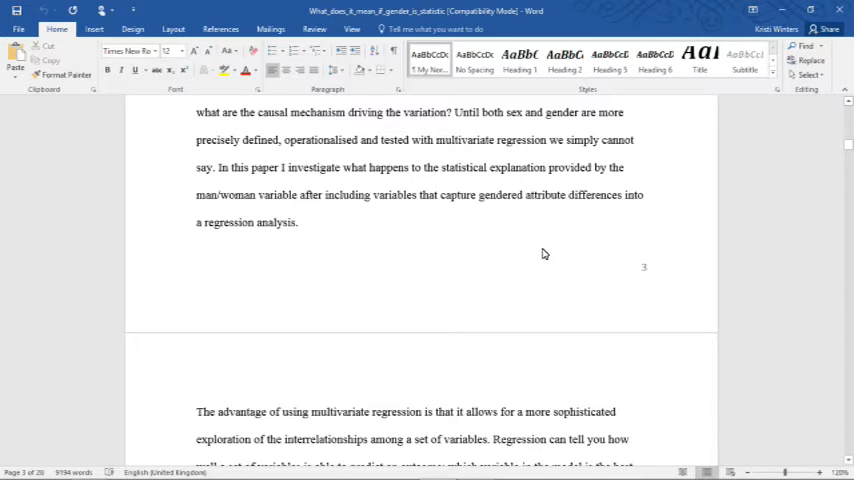
scroll("down", 3)
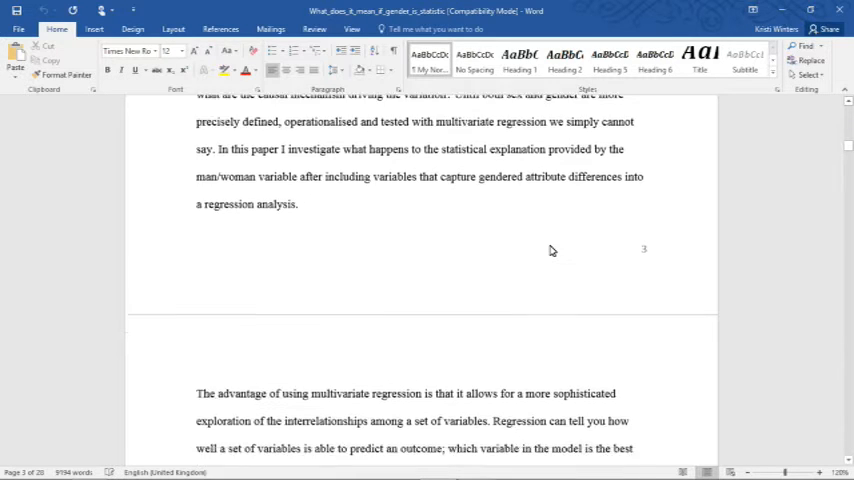
scroll("down", 3)
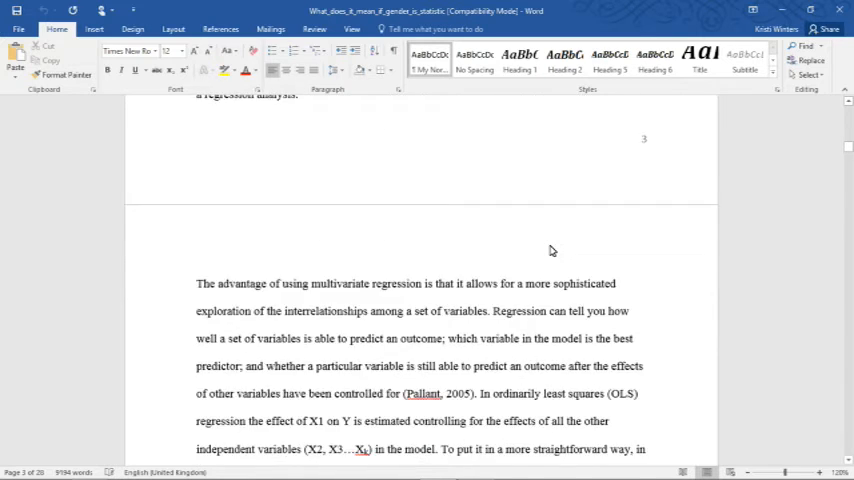
scroll("down", 3)
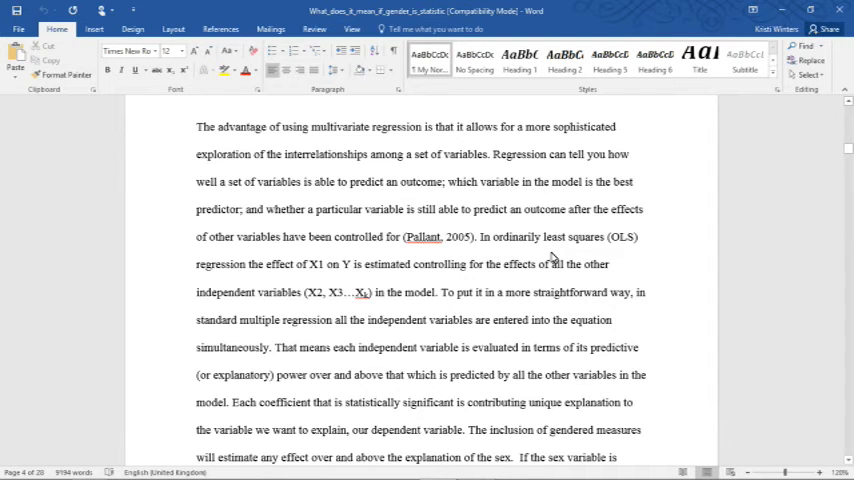
scroll("down", 3)
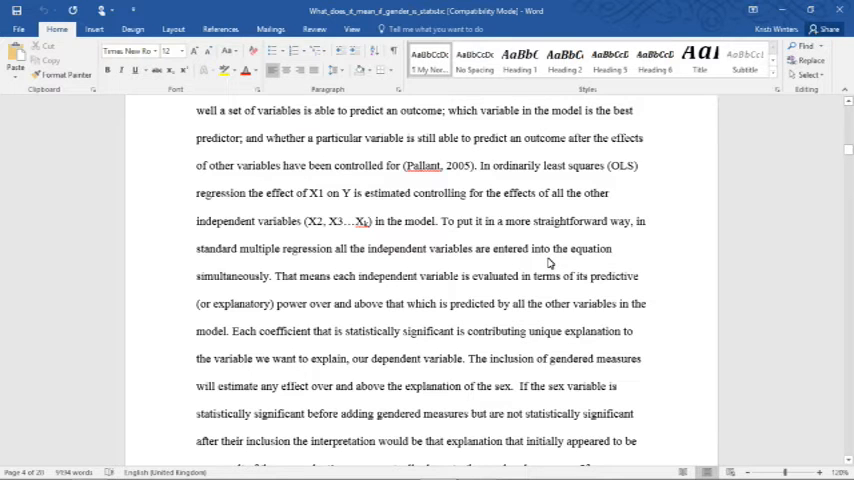
scroll("down", 3)
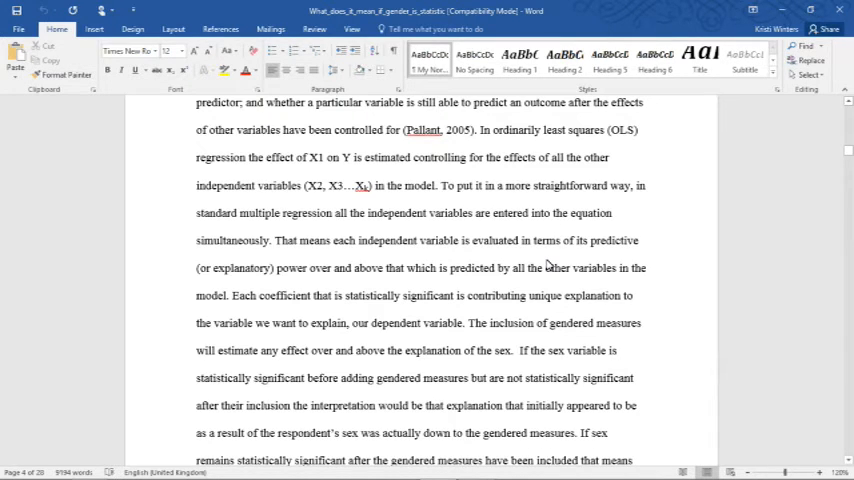
scroll("down", 3)
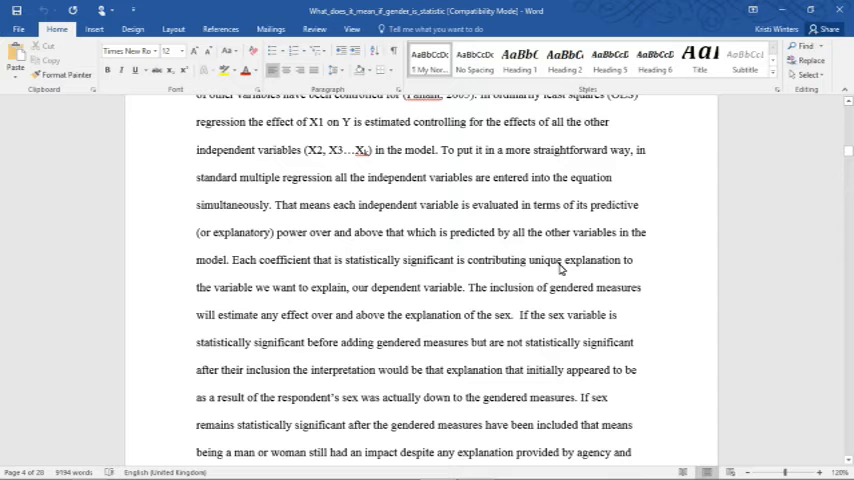
scroll("down", 3)
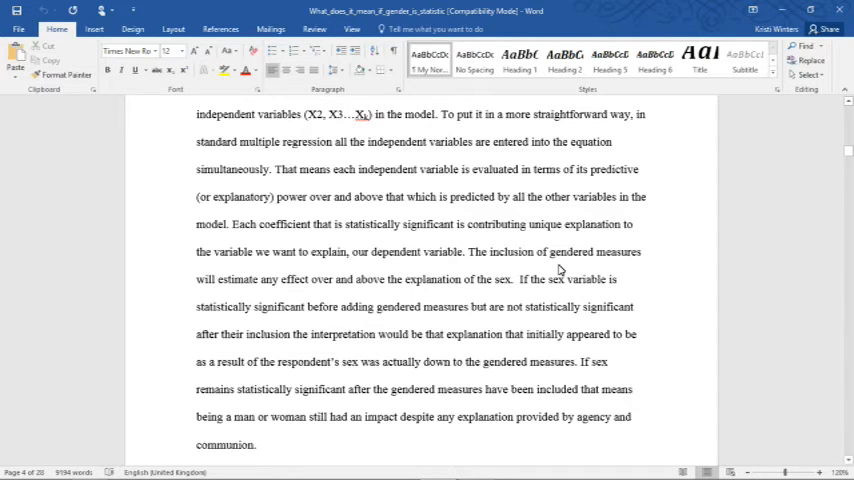
scroll("down", 3)
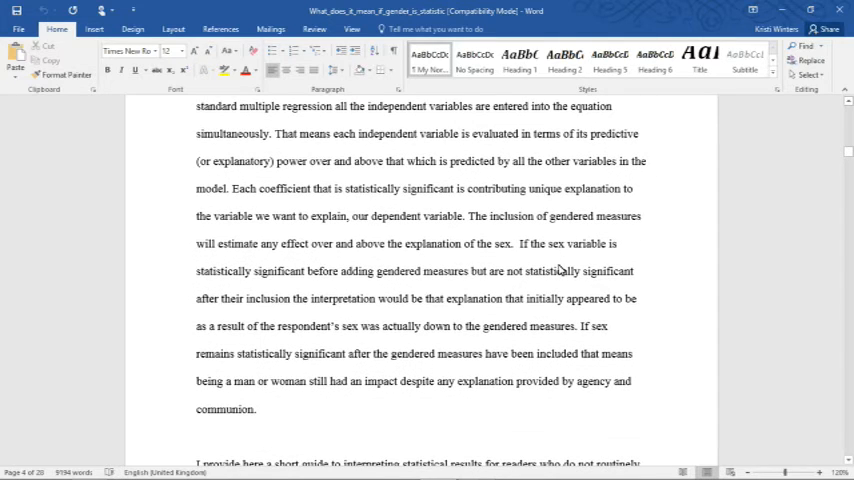
scroll("down", 3)
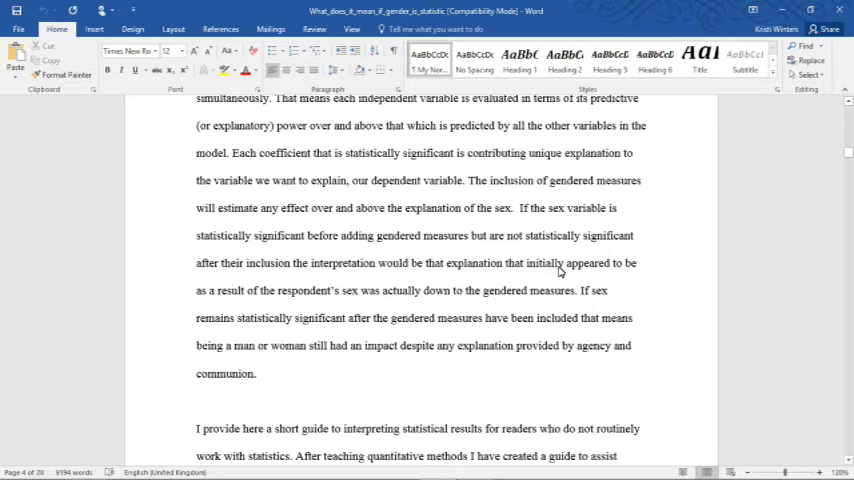
scroll("down", 3)
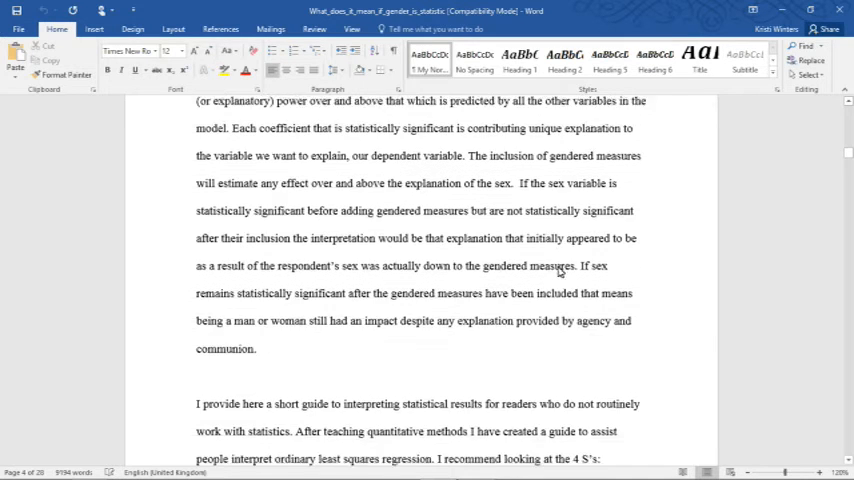
scroll("down", 3)
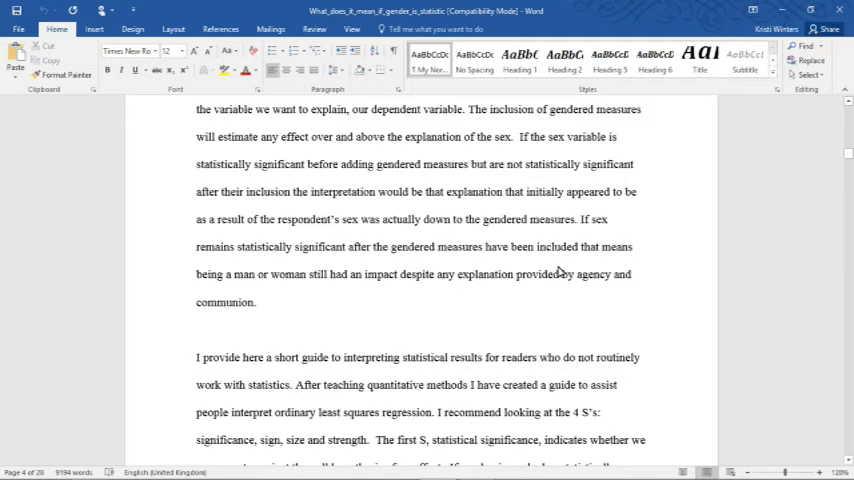
scroll("down", 3)
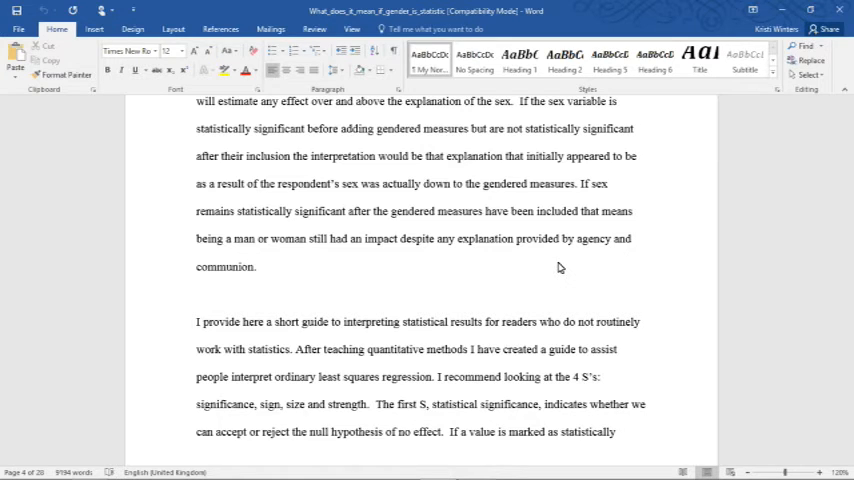
scroll("down", 3)
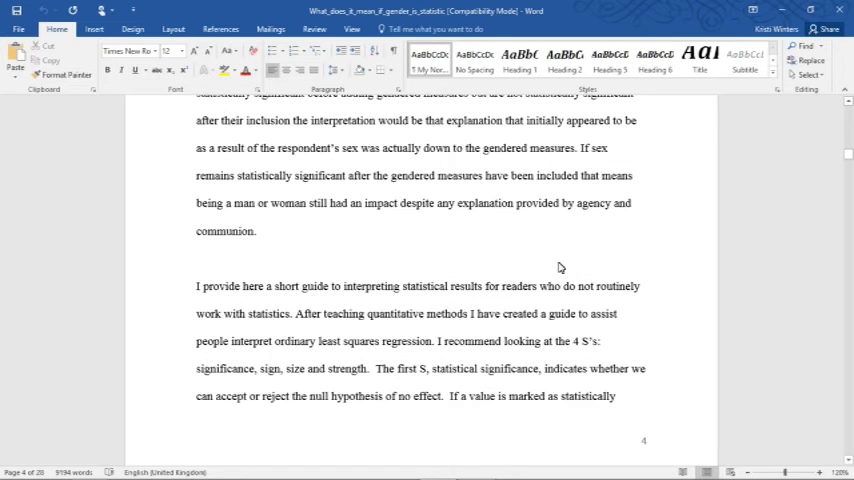
scroll("down", 3)
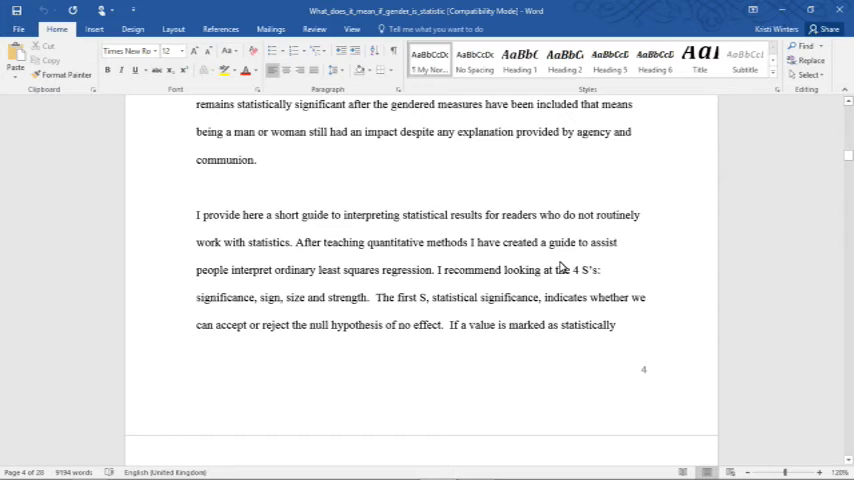
scroll("down", 3)
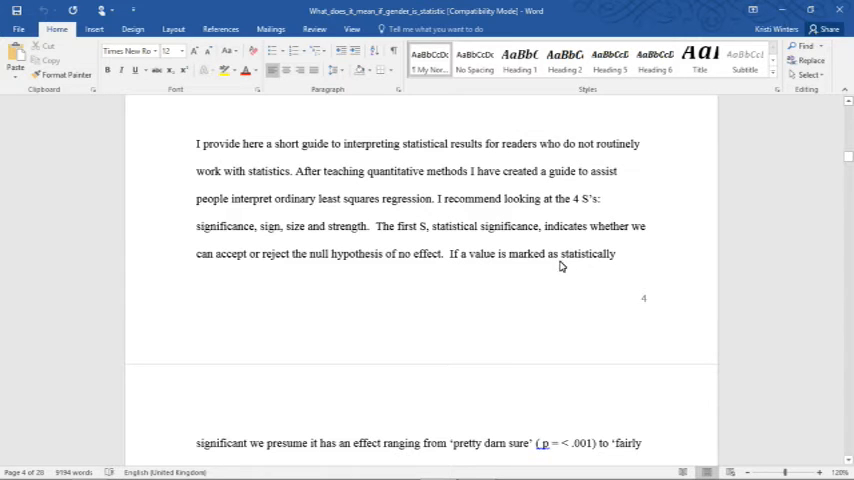
scroll("down", 3)
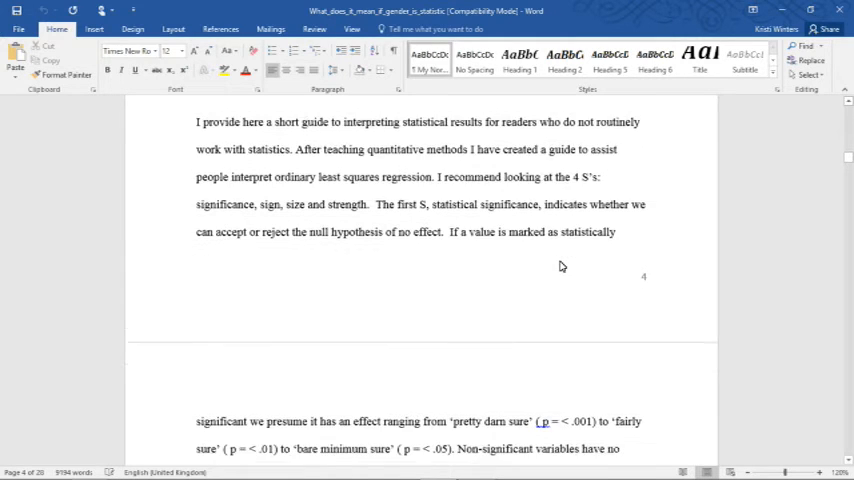
scroll("down", 3)
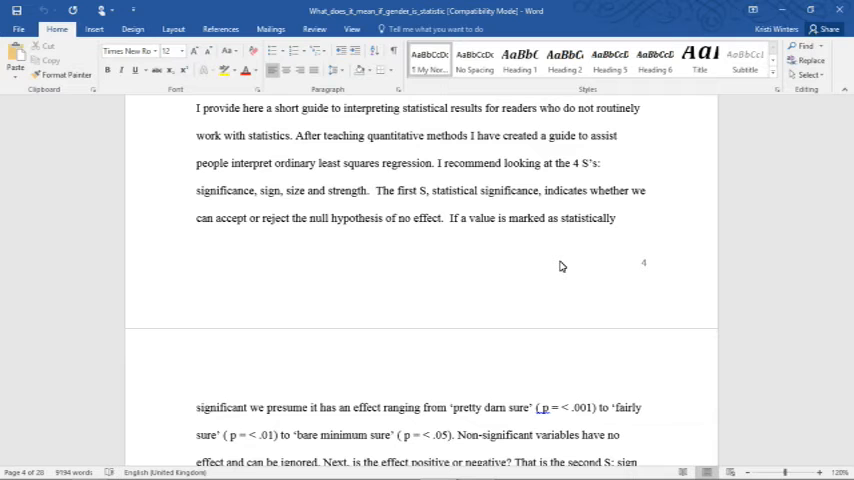
scroll("down", 3)
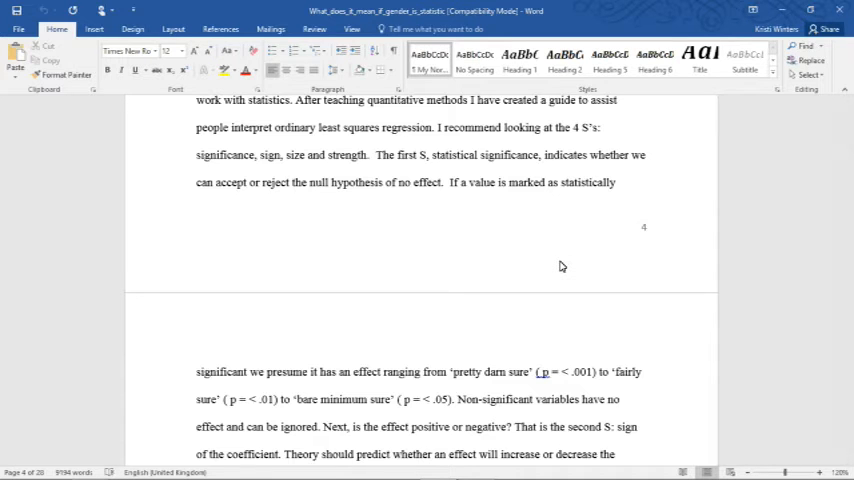
scroll("down", 3)
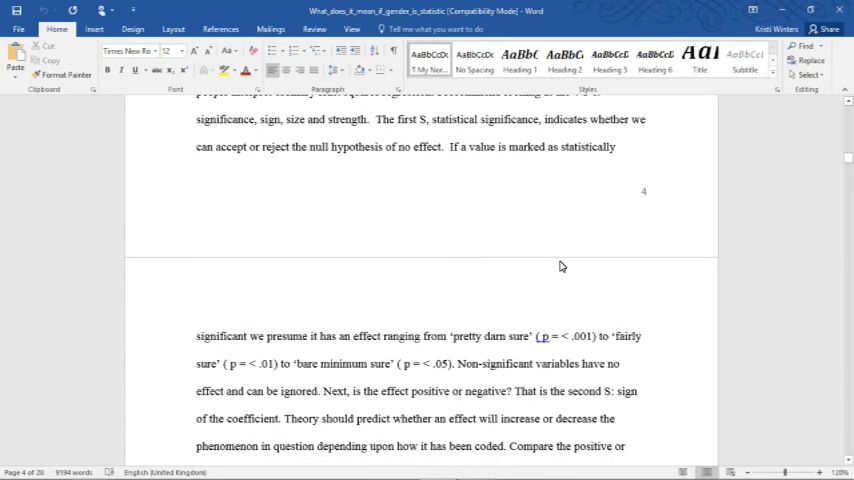
scroll("down", 3)
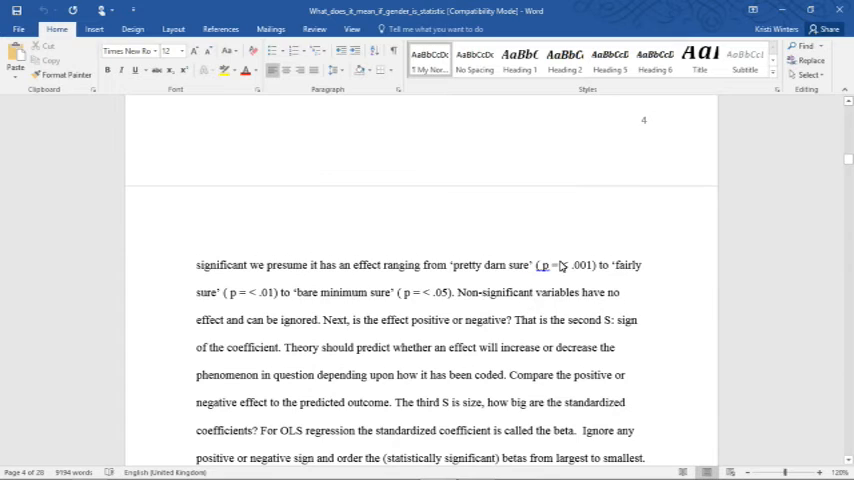
scroll("down", 3)
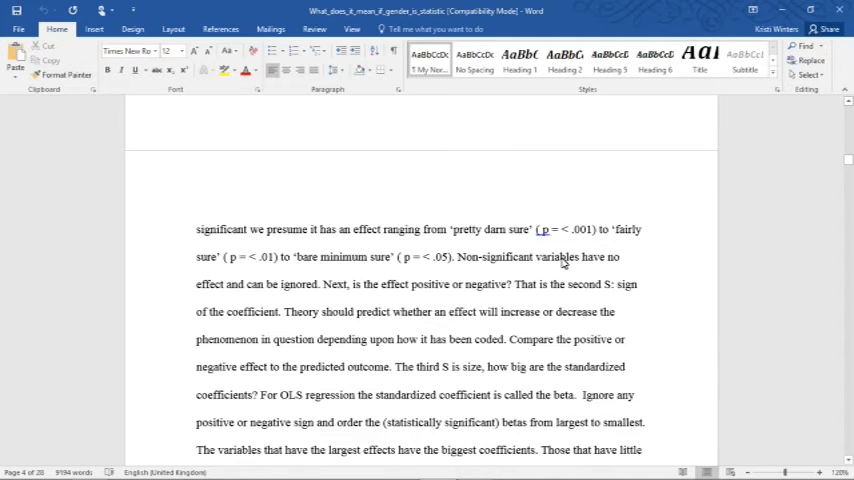
scroll("down", 3)
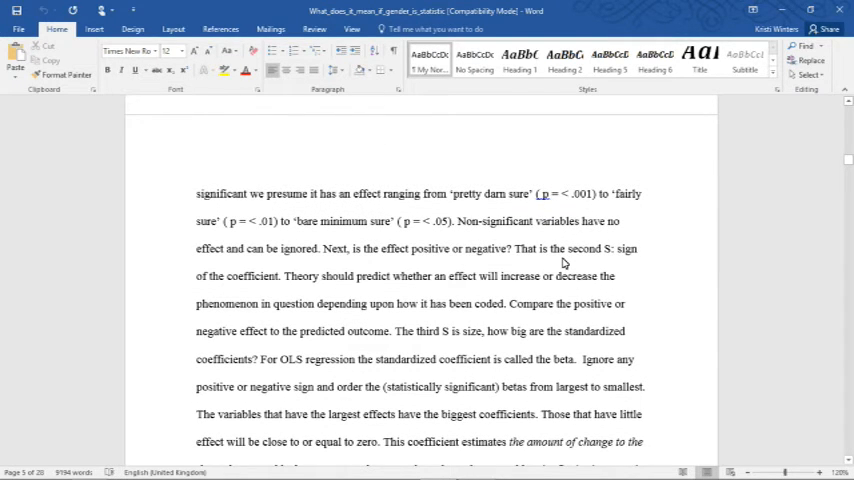
scroll("down", 3)
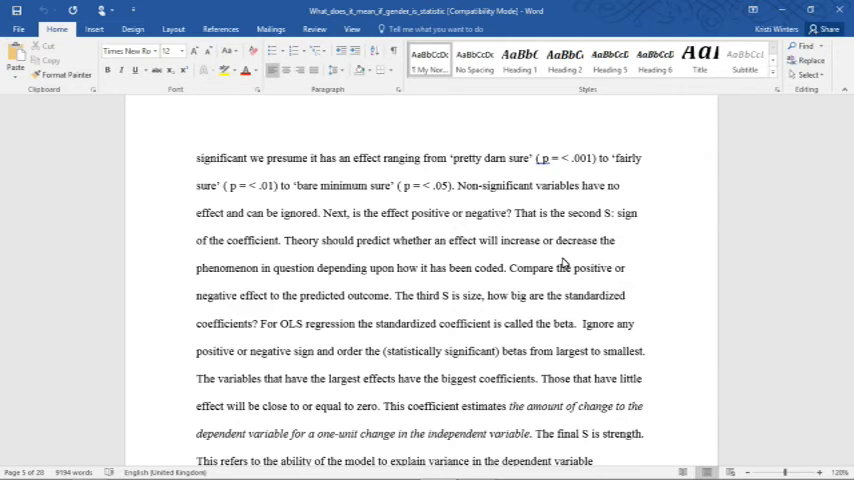
scroll("down", 3)
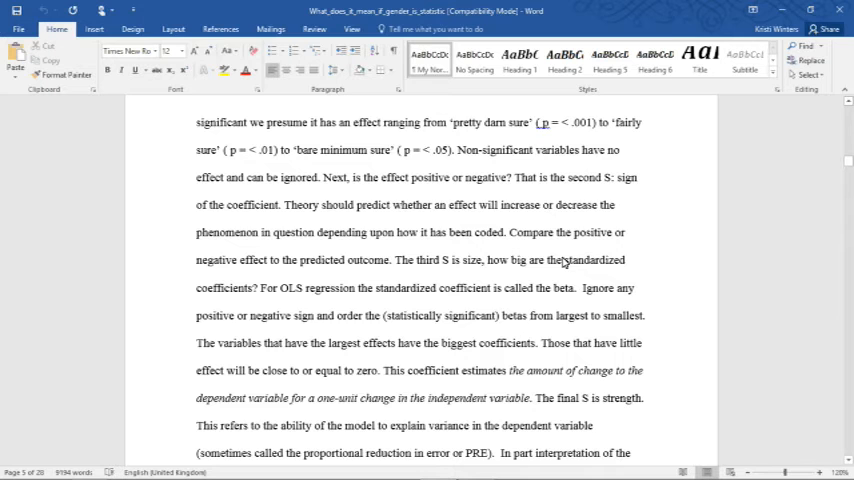
scroll("down", 3)
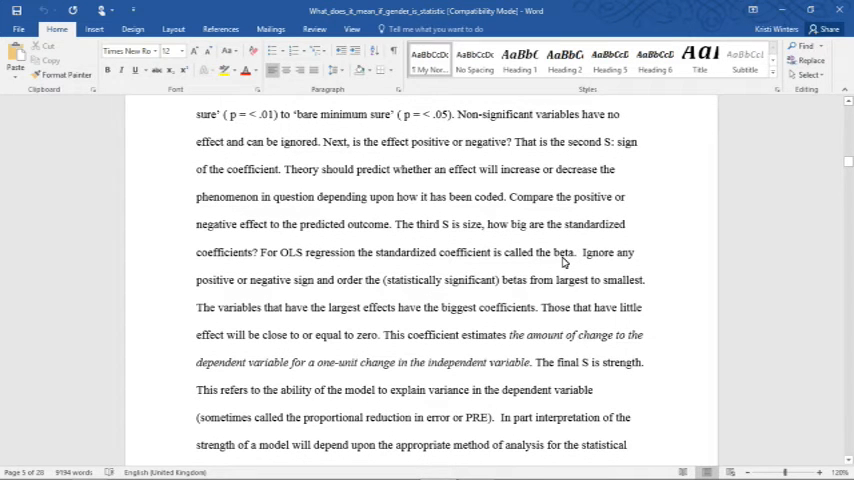
scroll("down", 3)
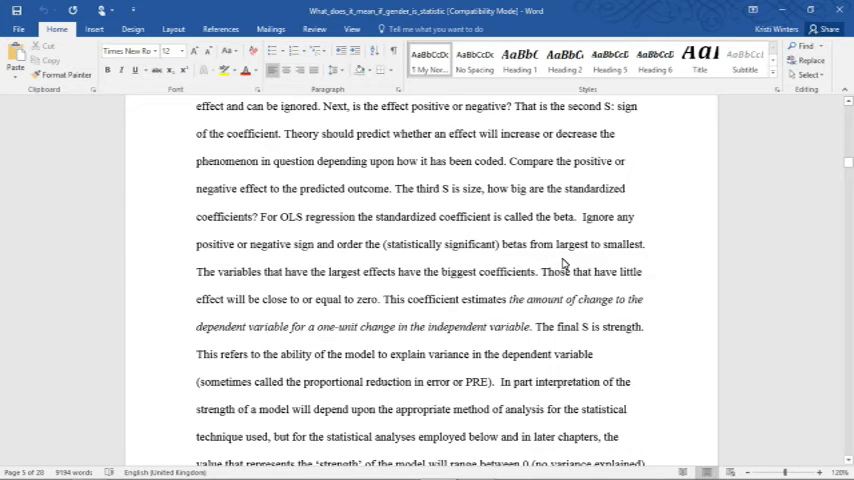
scroll("down", 3)
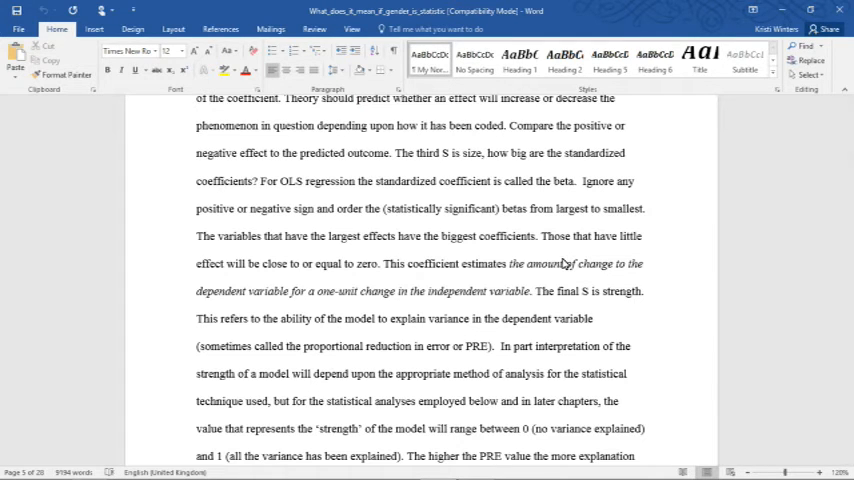
scroll("down", 3)
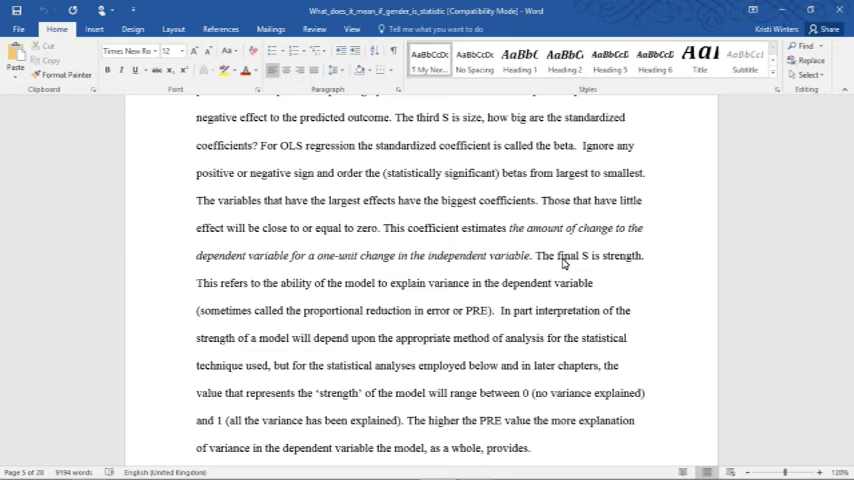
scroll("down", 3)
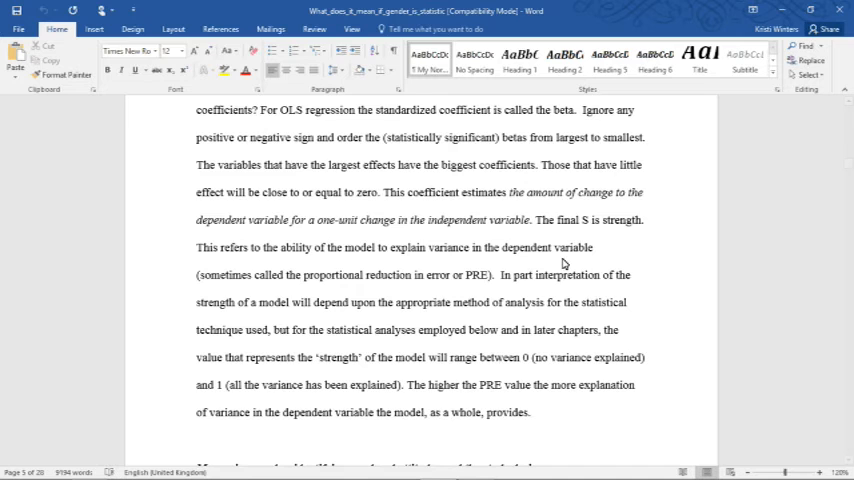
scroll("down", 3)
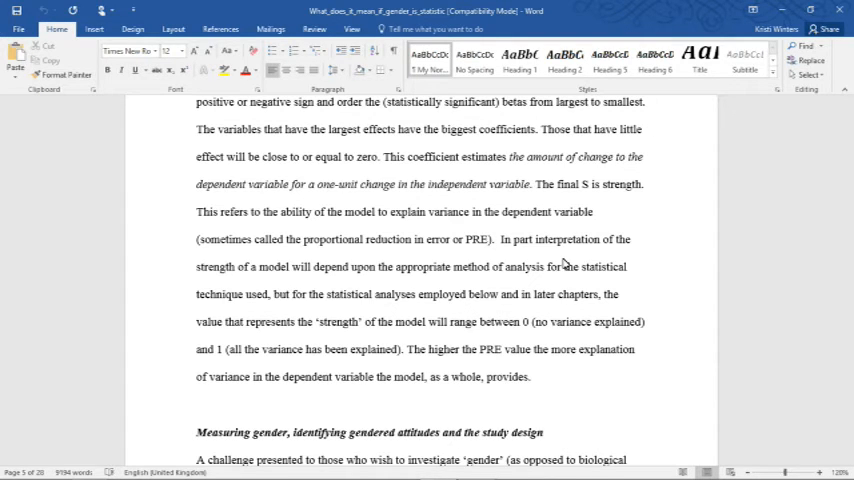
scroll("down", 3)
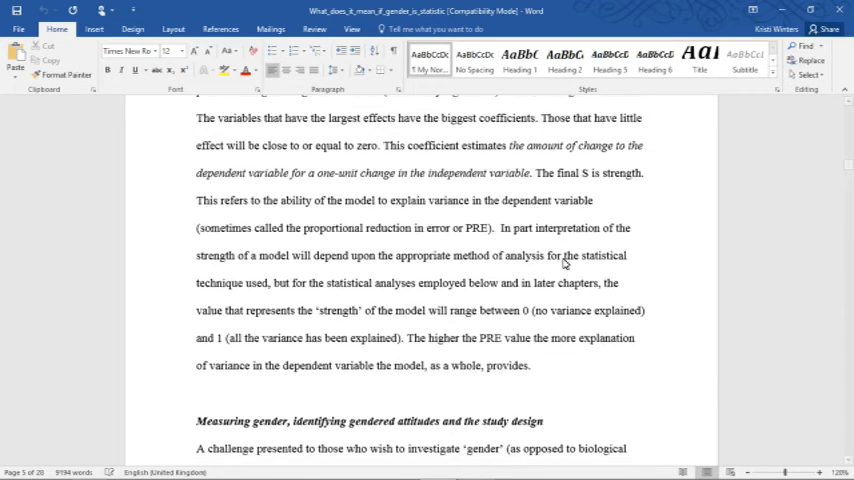
scroll("down", 3)
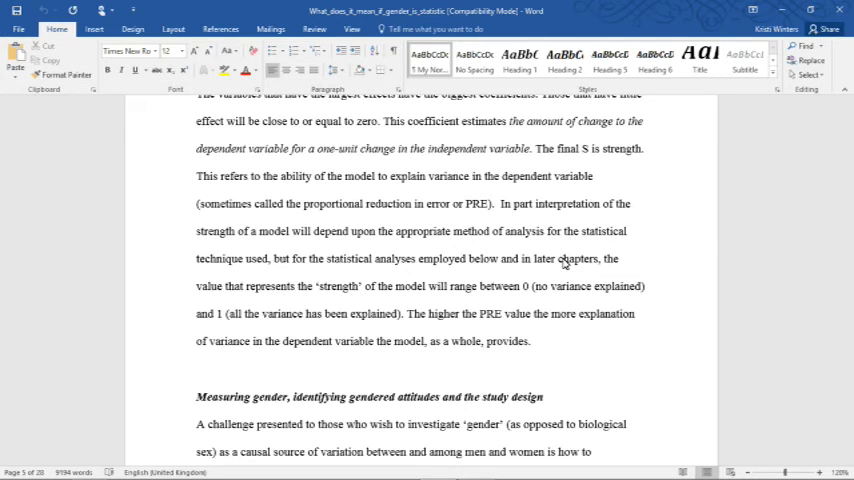
scroll("down", 3)
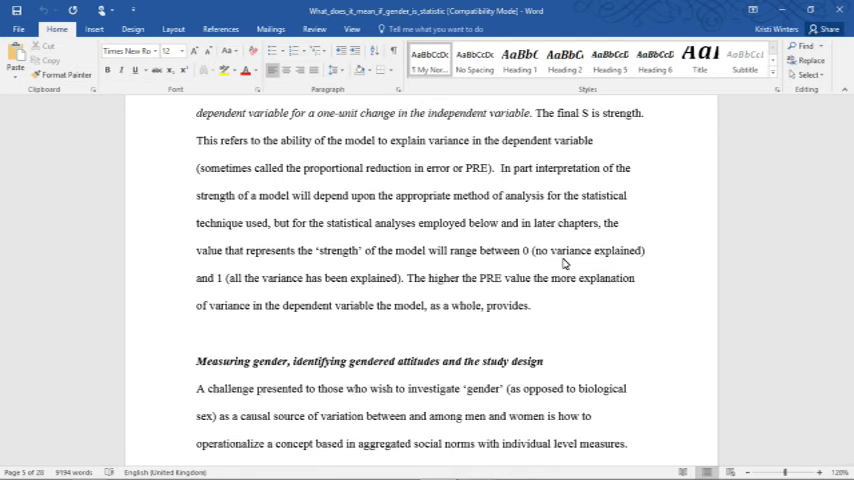
scroll("down", 3)
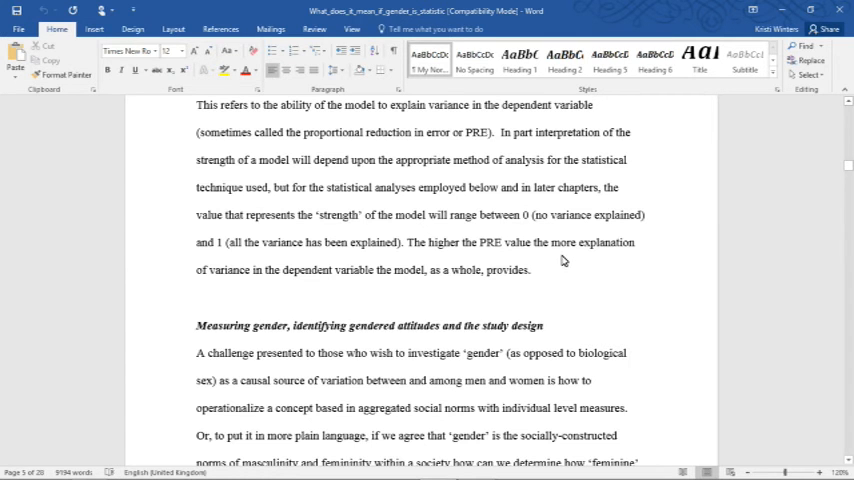
scroll("down", 3)
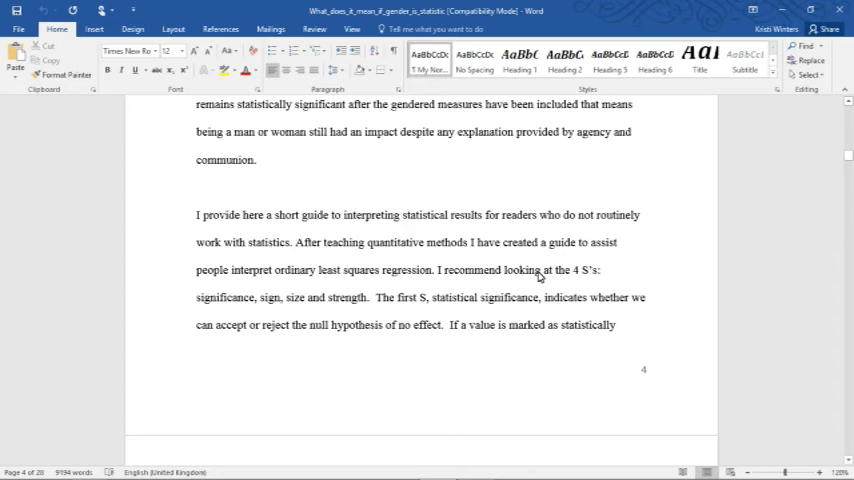
mouse_move(538, 270)
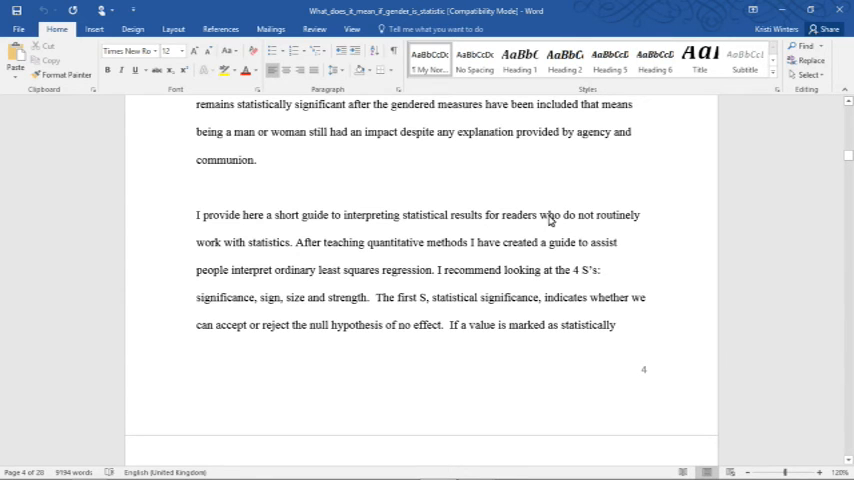
mouse_move(563, 218)
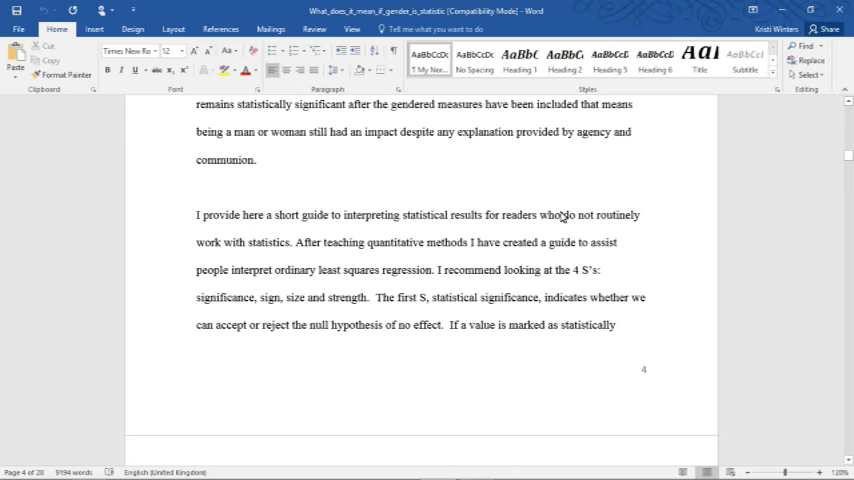
mouse_move(572, 216)
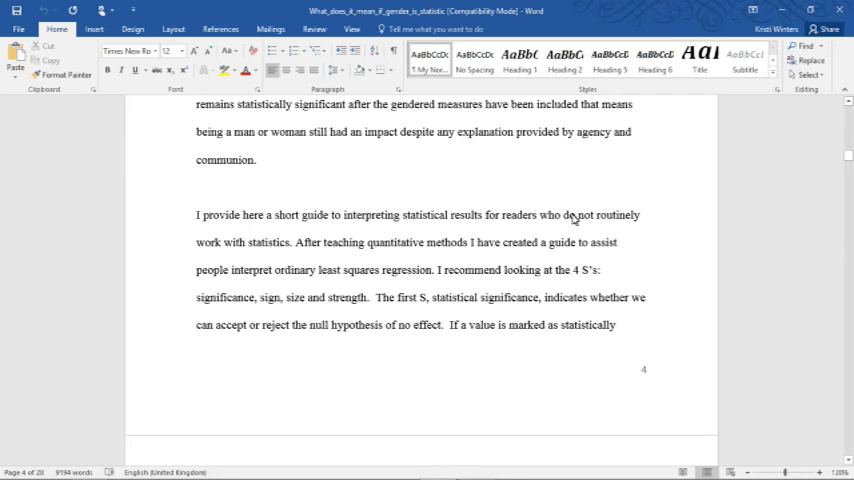
mouse_move(592, 241)
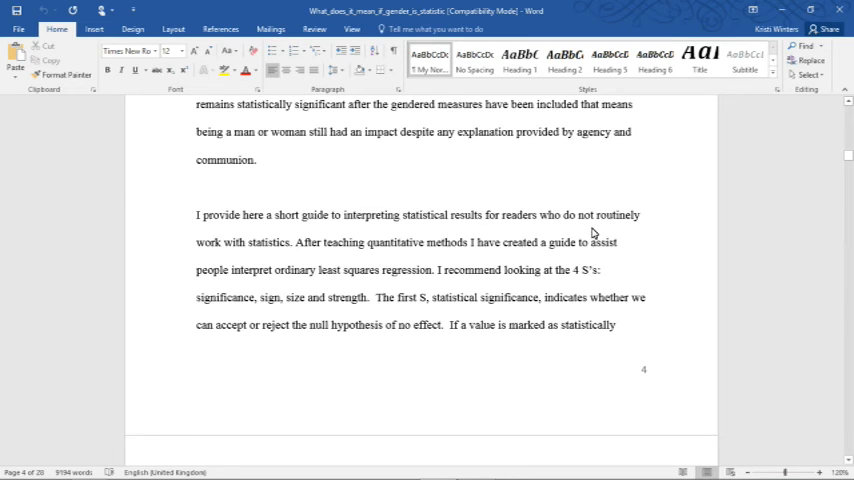
mouse_move(596, 230)
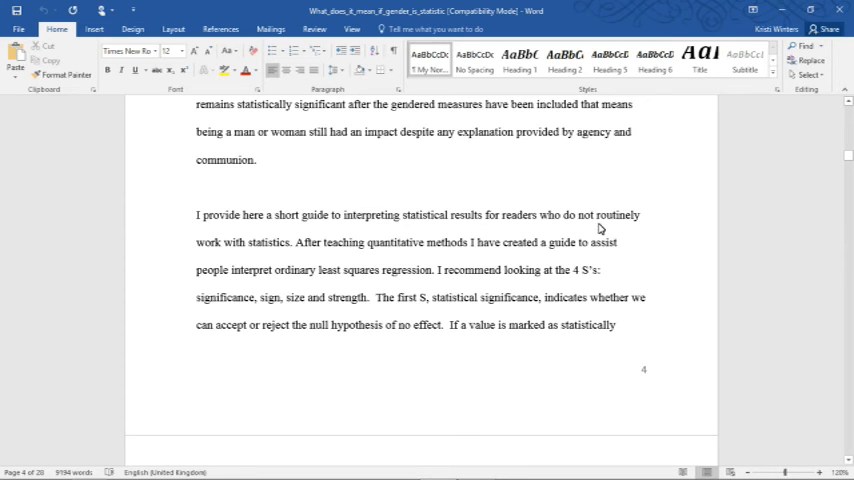
mouse_move(602, 224)
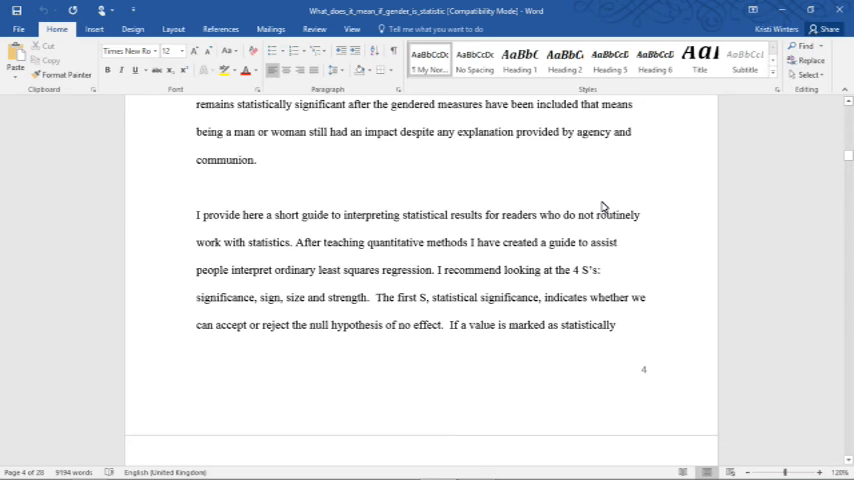
mouse_move(602, 198)
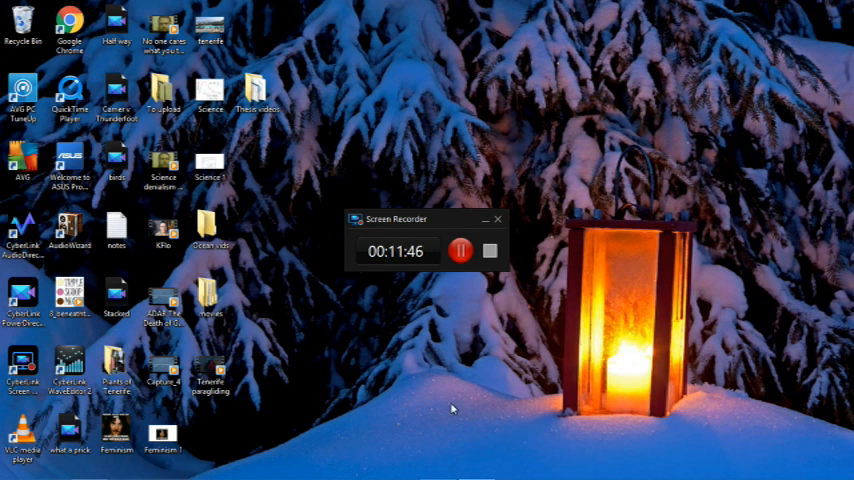
mouse_move(460, 397)
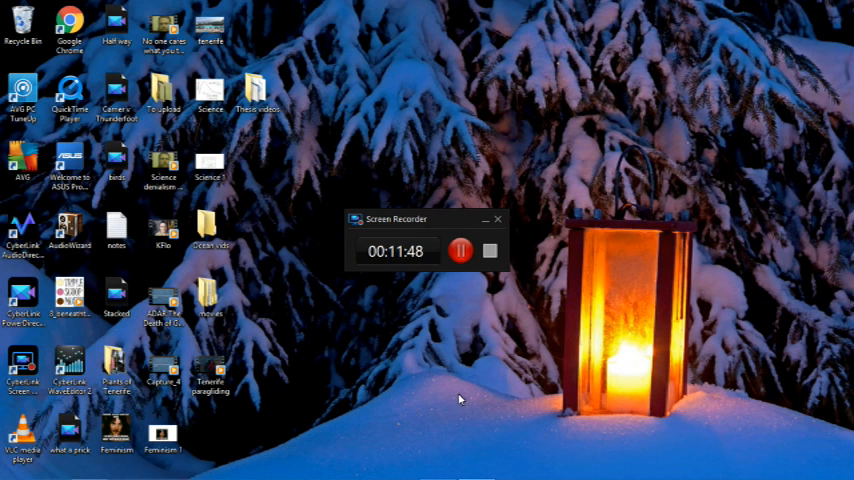